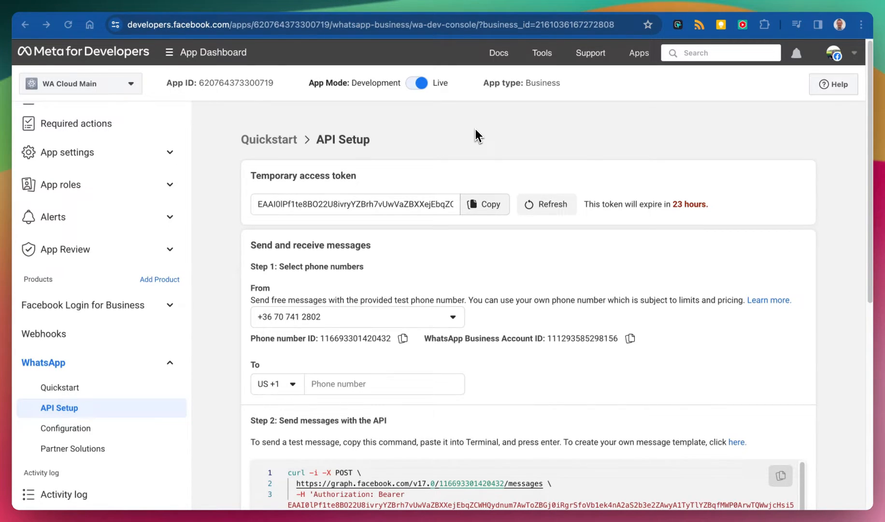
mouse_move(454, 135)
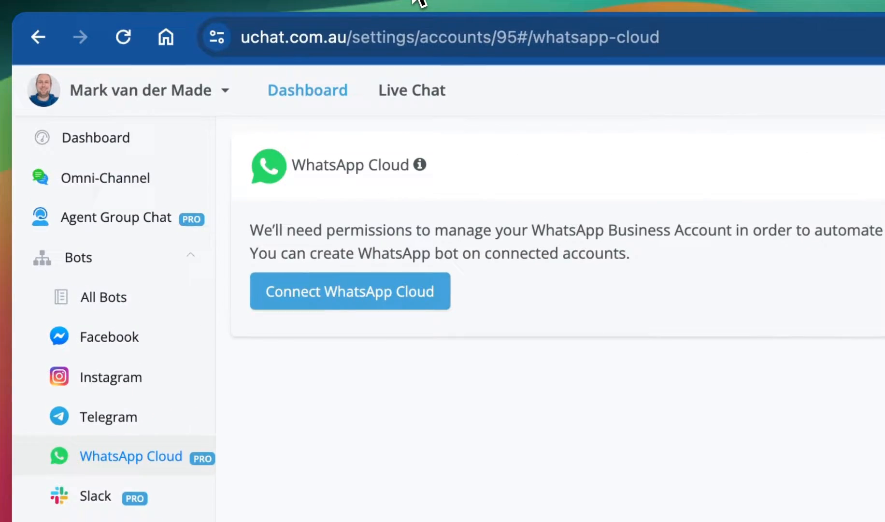
Step: Grant UChat Facebook access to the Chatbot Marketing Accelerator WhatsApp account, businesses and requested permissions
left_click(350, 291)
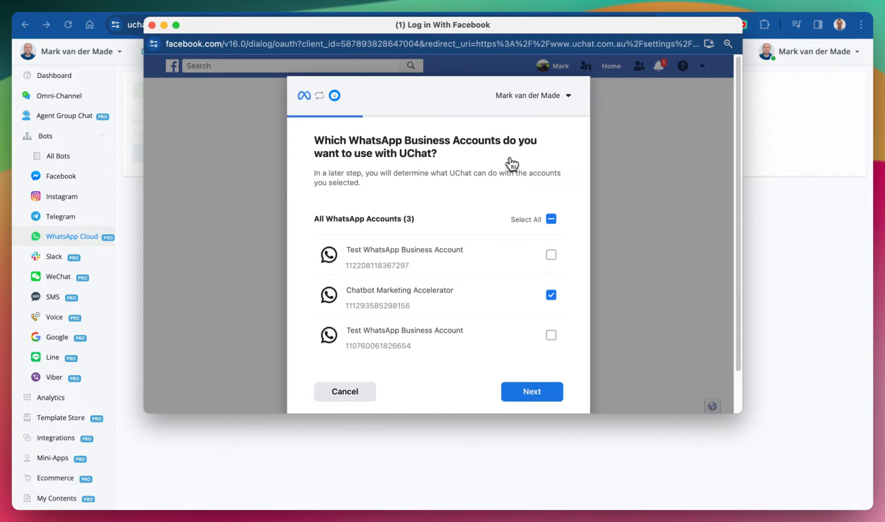
mouse_move(416, 168)
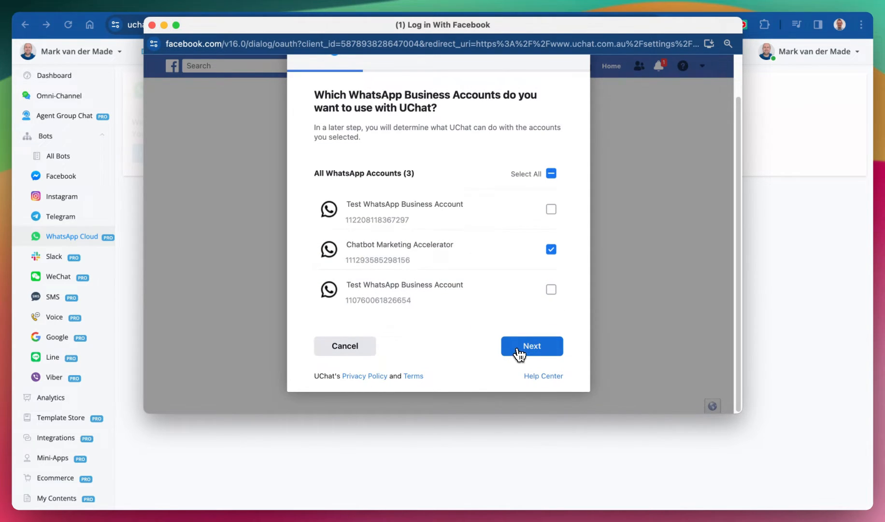
left_click(531, 346)
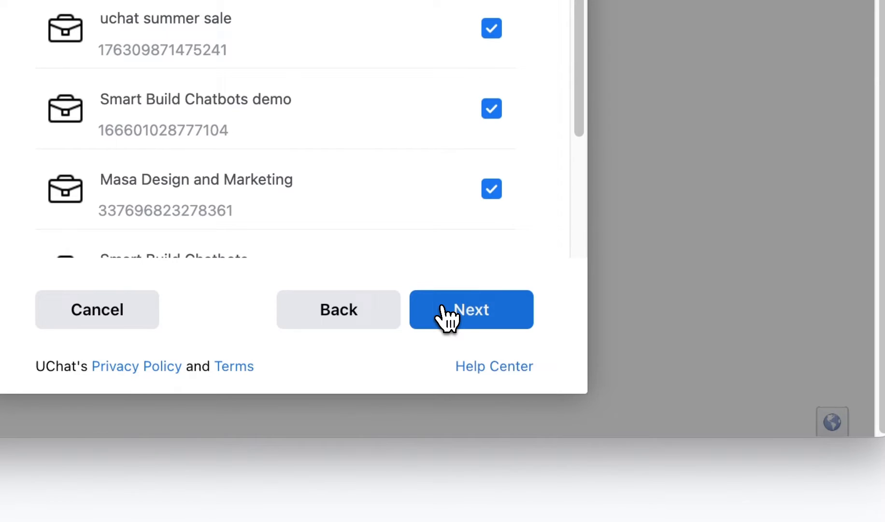
left_click(471, 308)
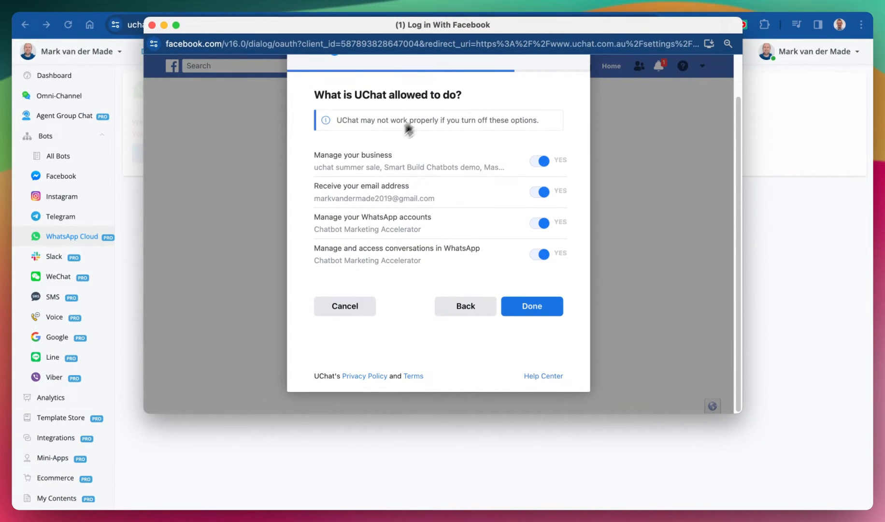
left_click(531, 306)
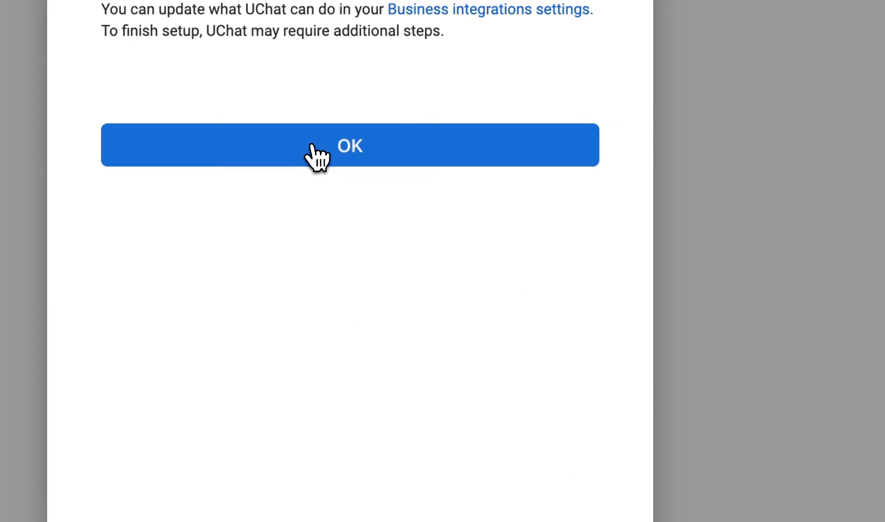
left_click(349, 145)
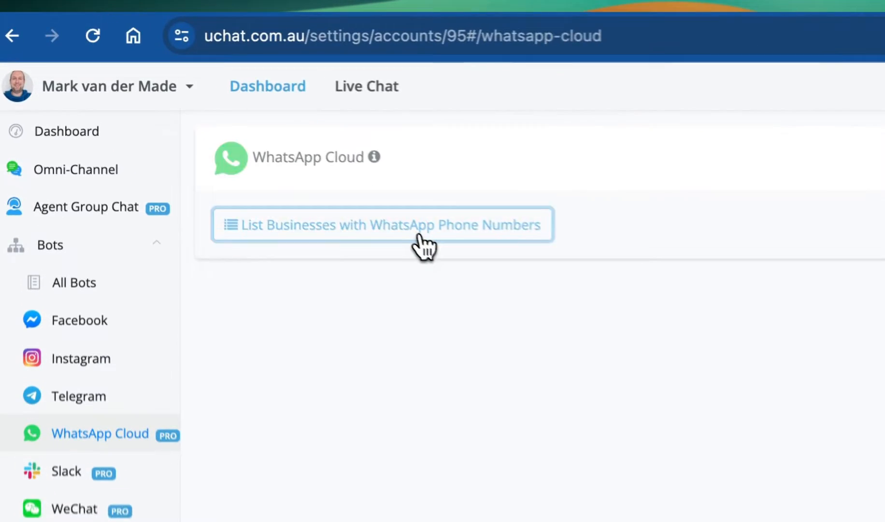
Step: Select the business holding the Chatbot Marketing Accelerator WhatsApp number as UChat's connected account
left_click(380, 224)
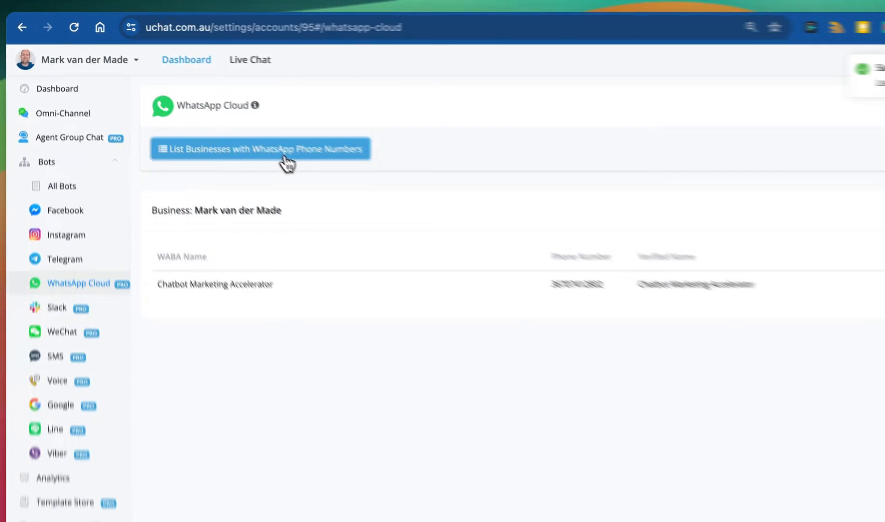
left_click(261, 148)
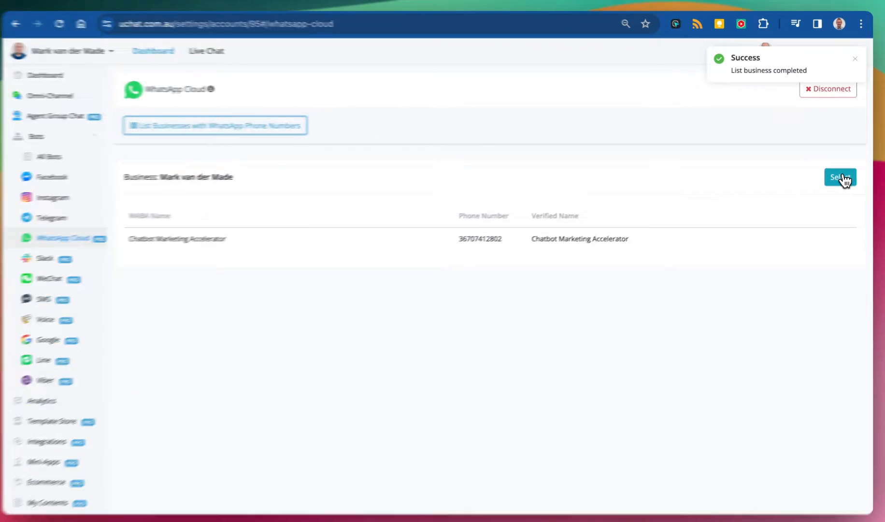
left_click(839, 177)
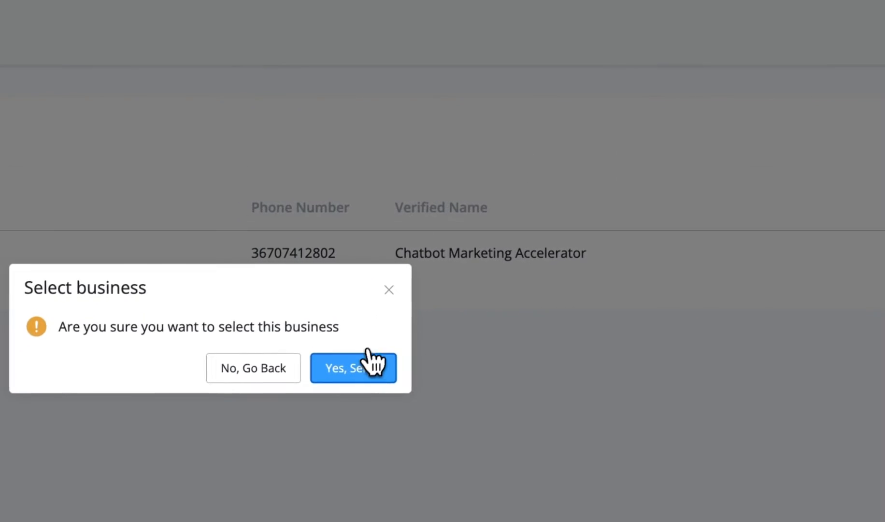
left_click(353, 367)
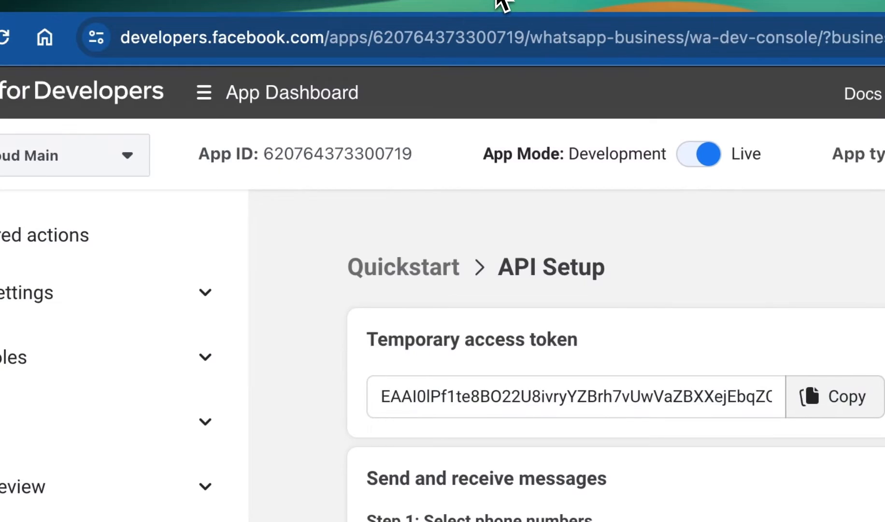
Step: Give the WhatsApp webhook UChat's bot.dfktv2.com callback URL and verify token, then verify and save
left_click(120, 385)
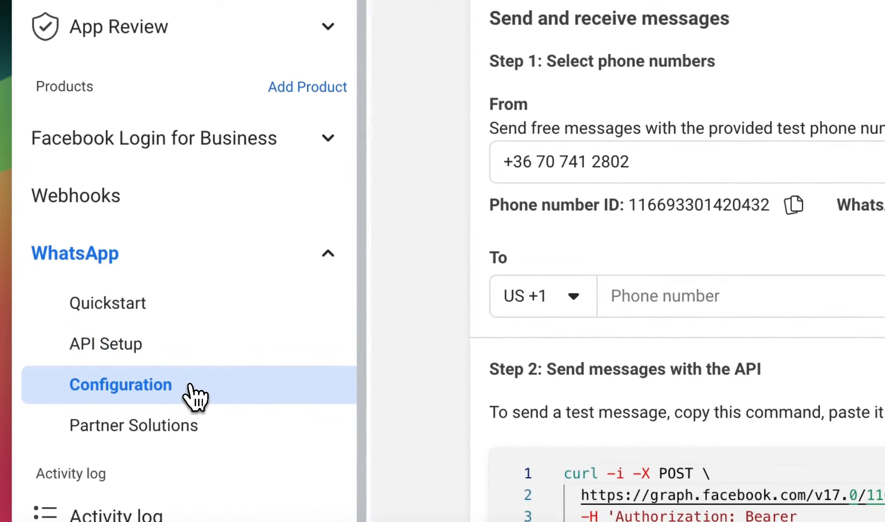
left_click(120, 385)
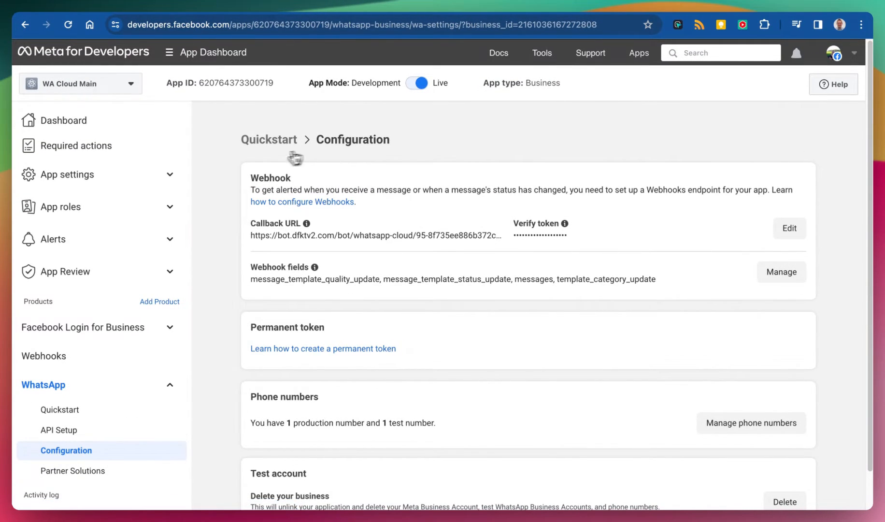
left_click(788, 228)
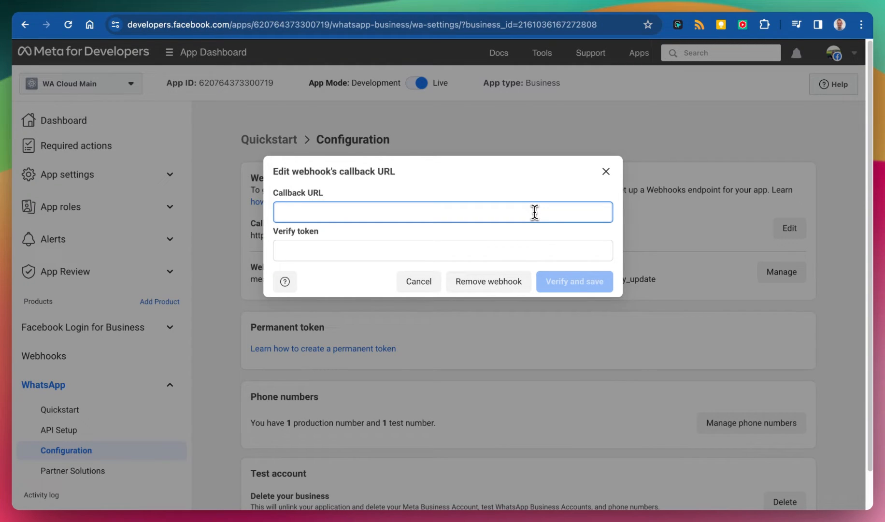
type("https://bot.dfktv2.com/bot/whatsapp-cloud/91-8f735ee886b372cf0fbb56cd3a8c382a")
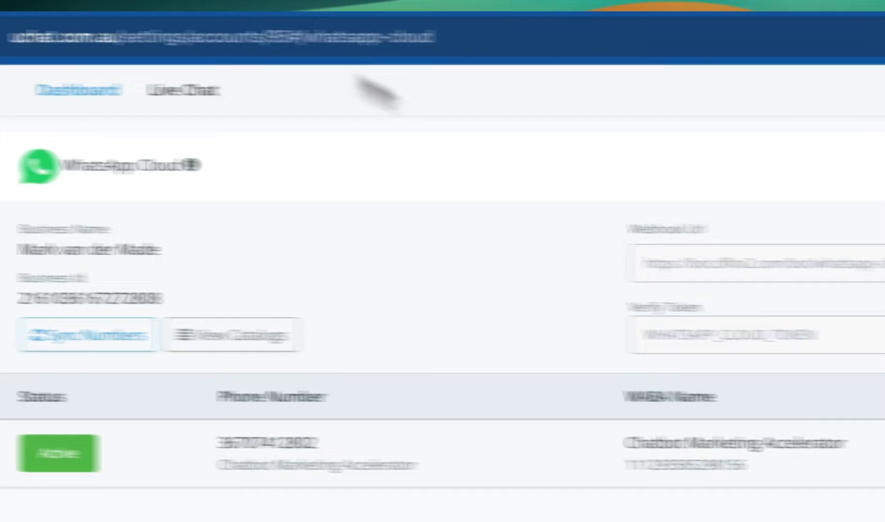
left_click(814, 322)
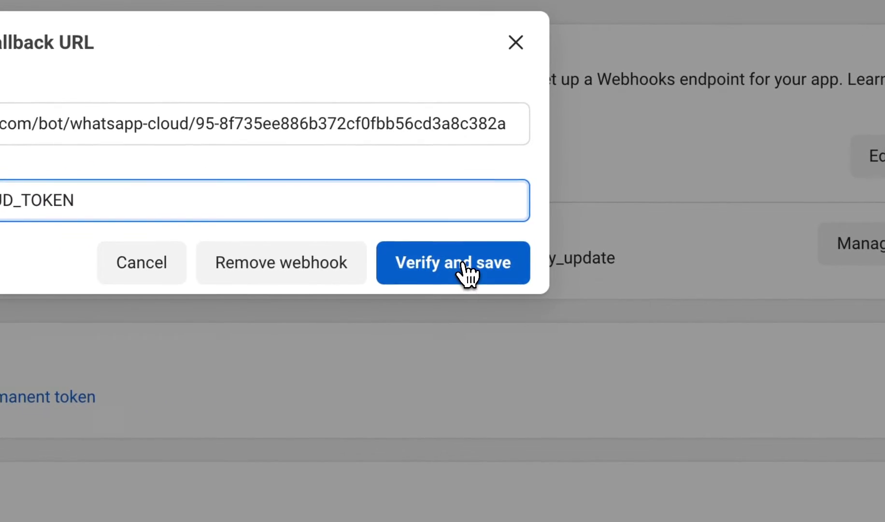
left_click(452, 262)
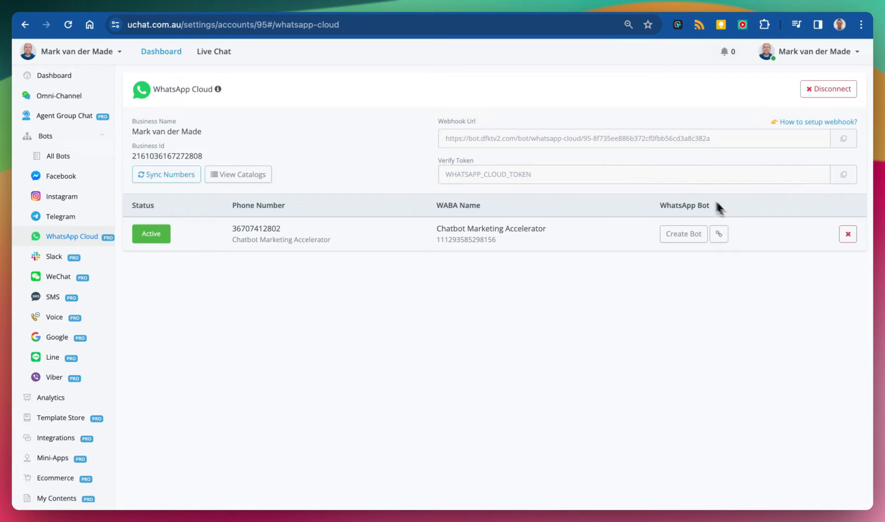
mouse_move(266, 256)
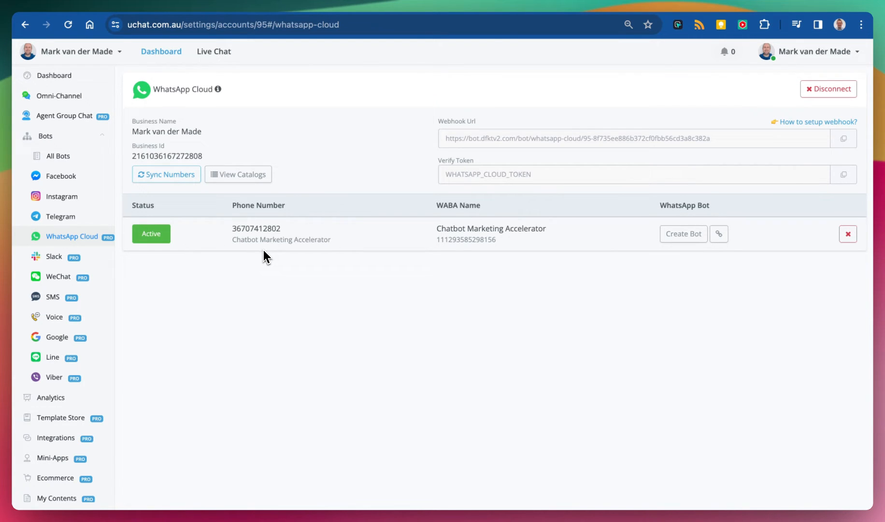
mouse_move(400, 270)
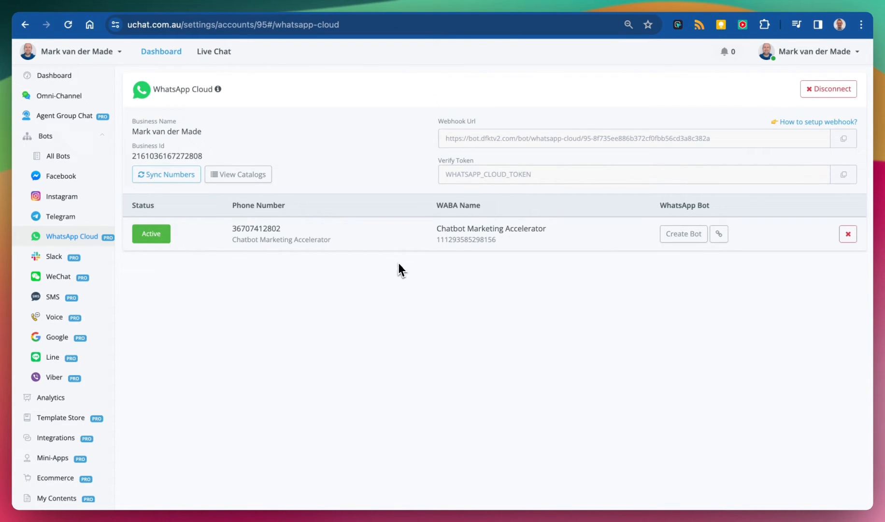
left_click(59, 96)
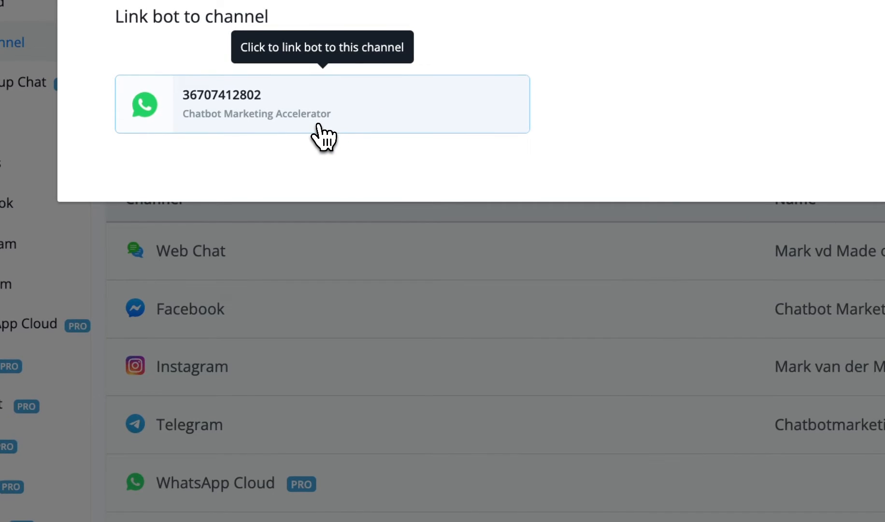
left_click(322, 104)
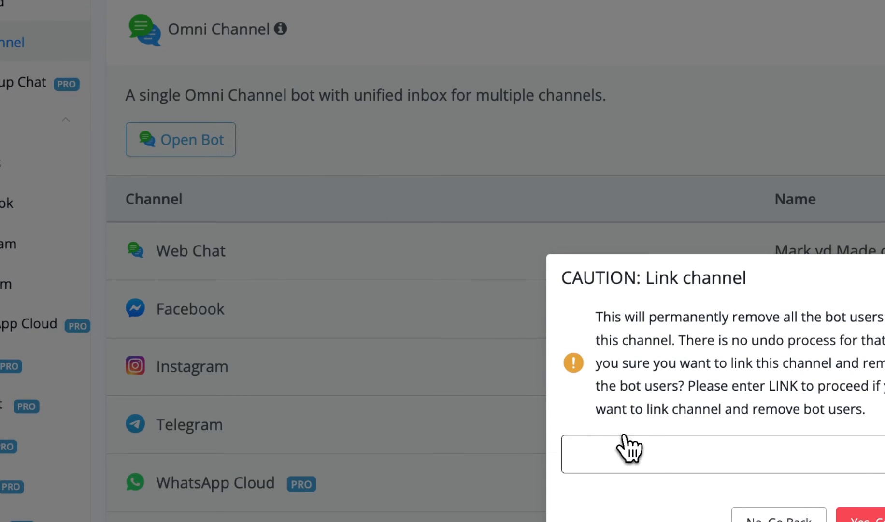
type("LINK")
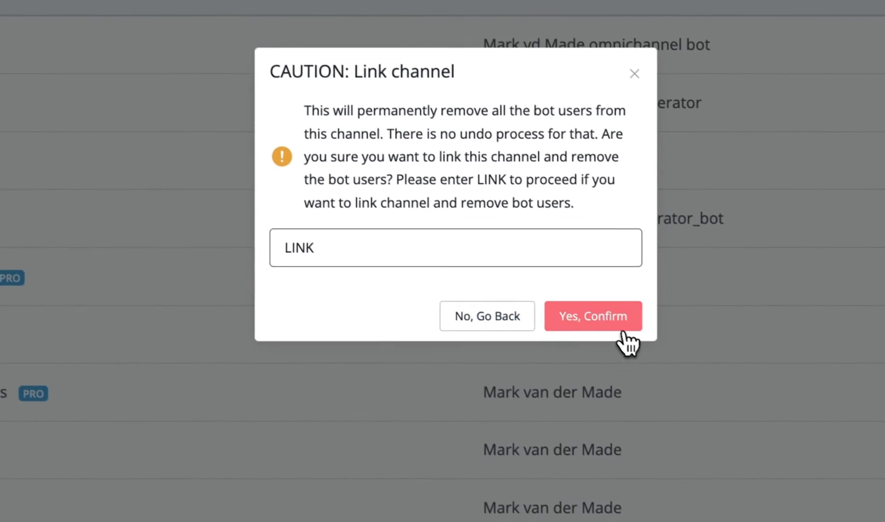
left_click(593, 315)
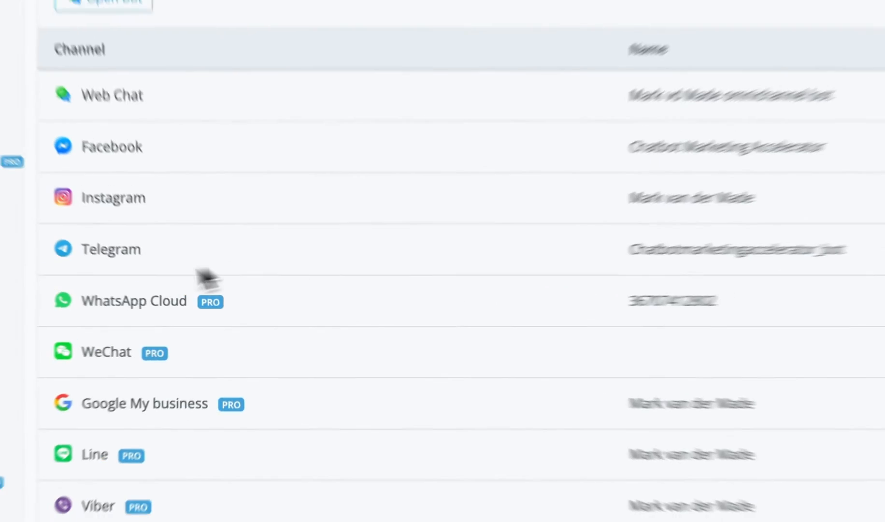